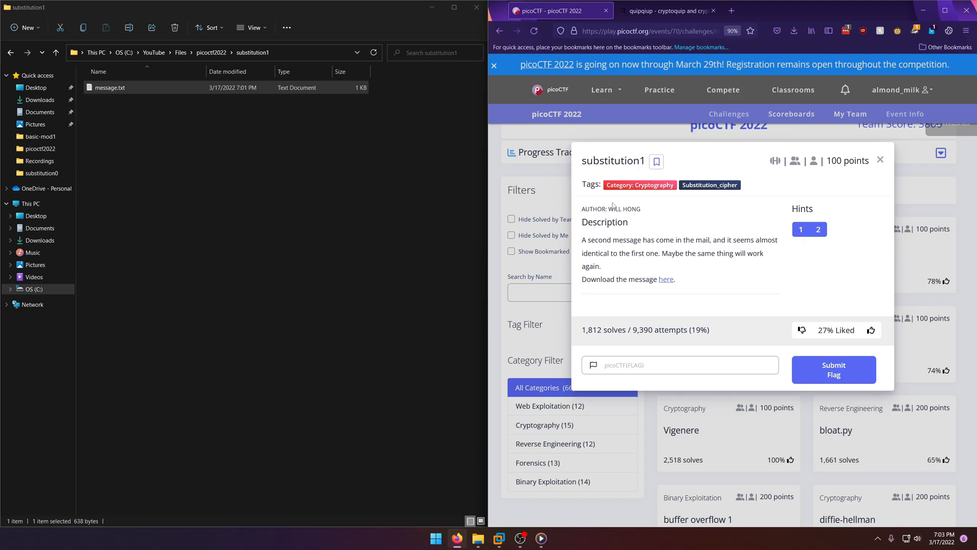
mouse_move(627, 249)
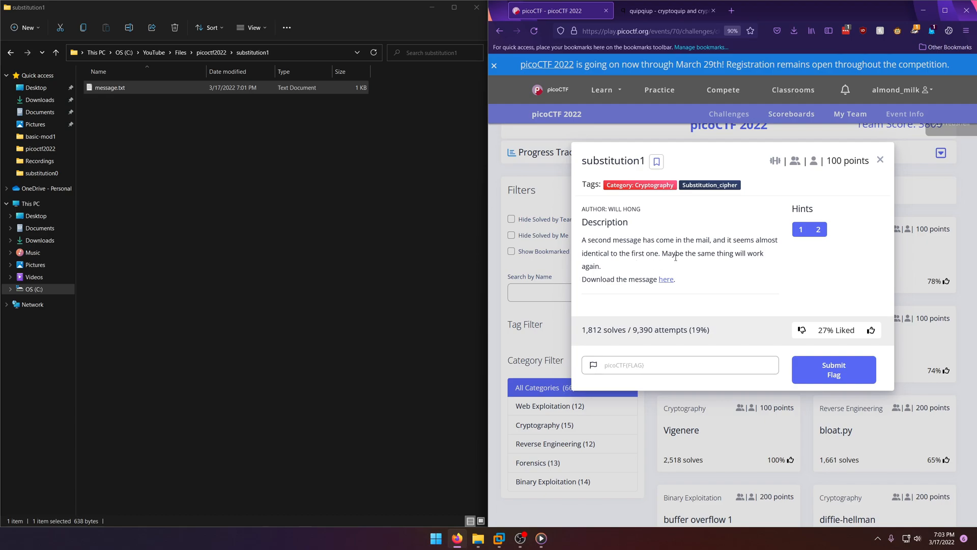
mouse_move(614, 279)
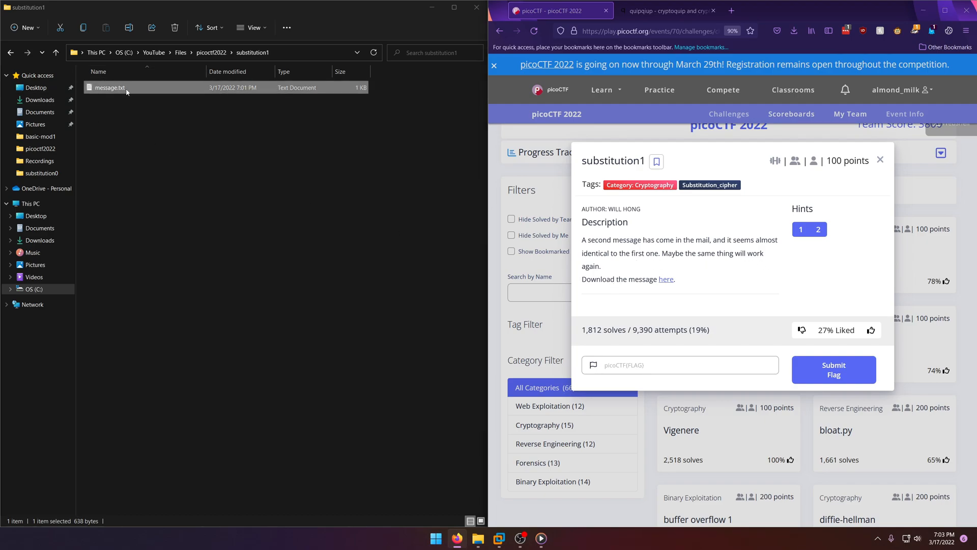
Step: Open message.txt in Notepad and bring up the quipqiup solver alongside it
double_click(110, 87)
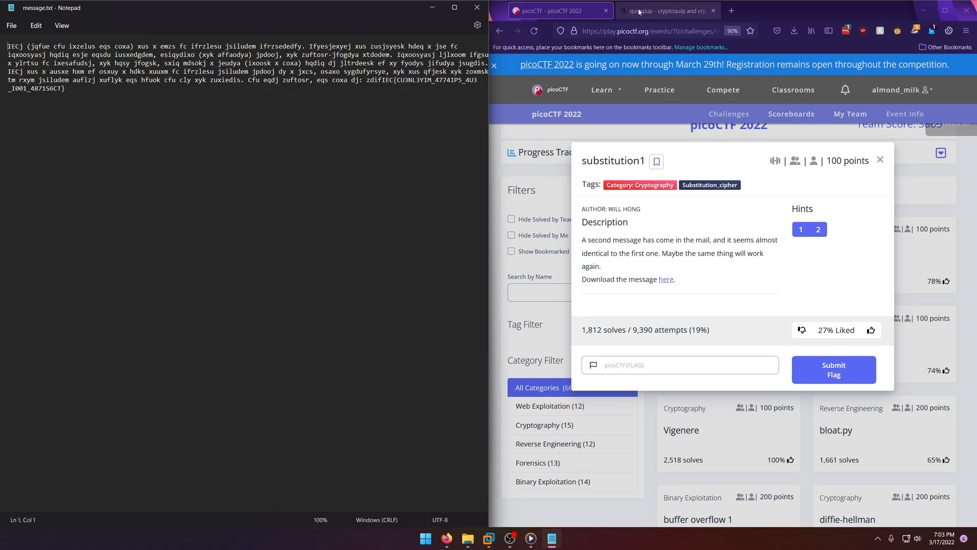
click(667, 11)
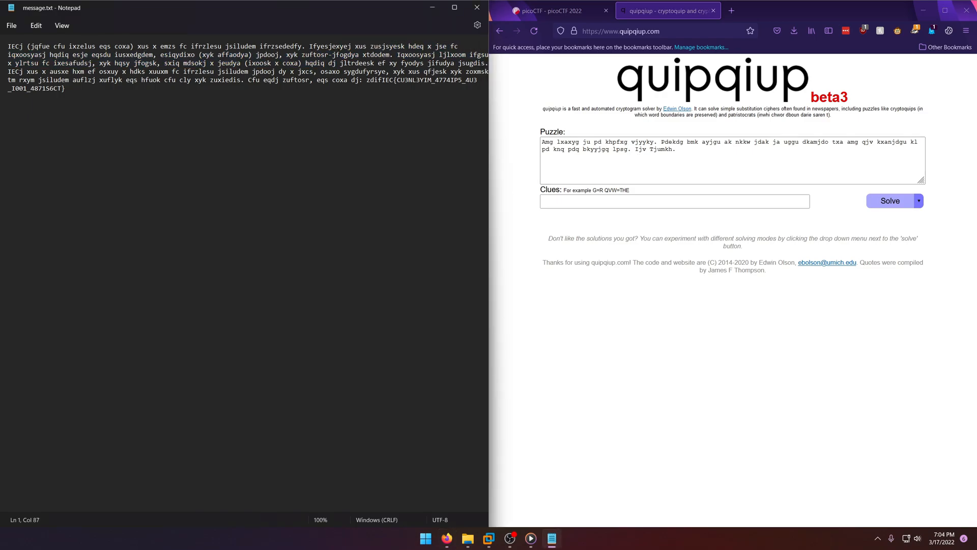
Step: Solve the pasted ciphertext in quipqiup and take the flag from solution 0
key(ctrl+a)
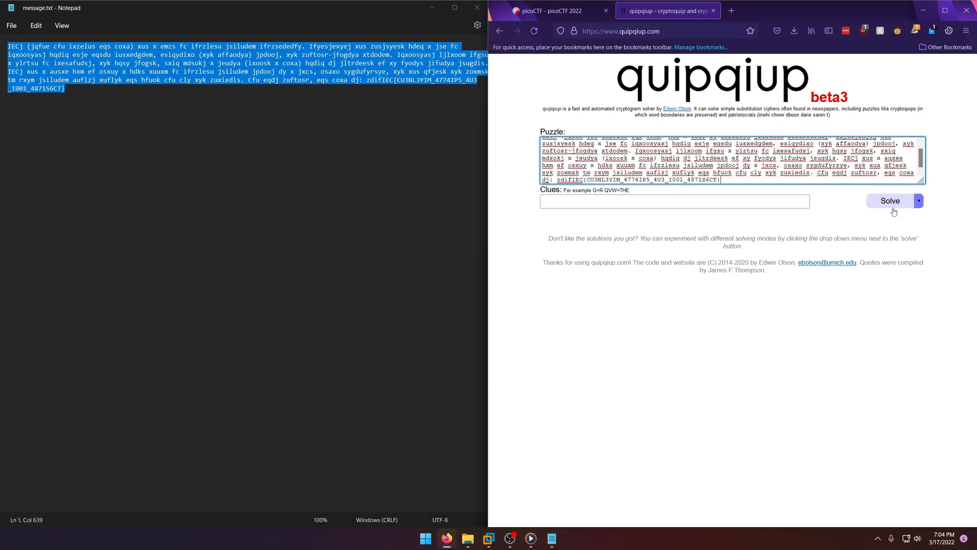
click(890, 200)
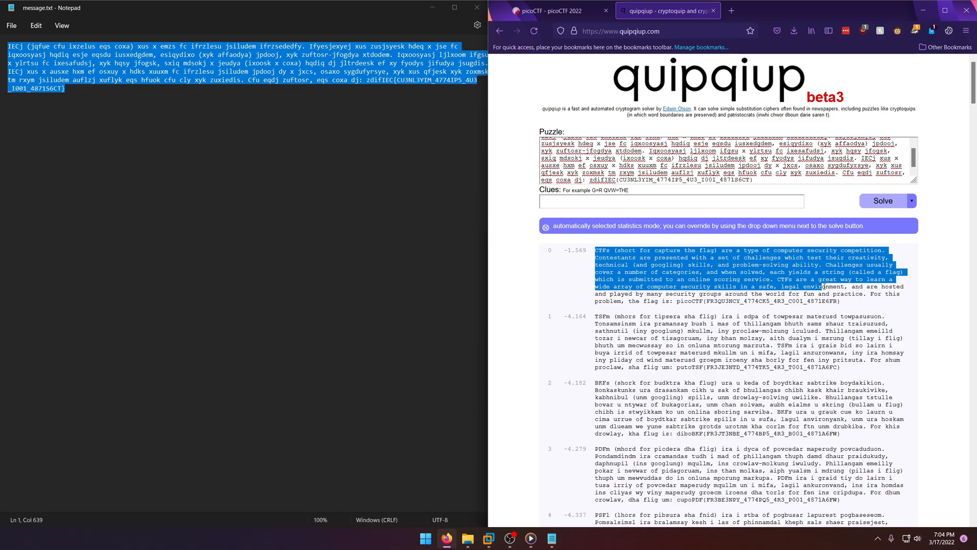
click(692, 301)
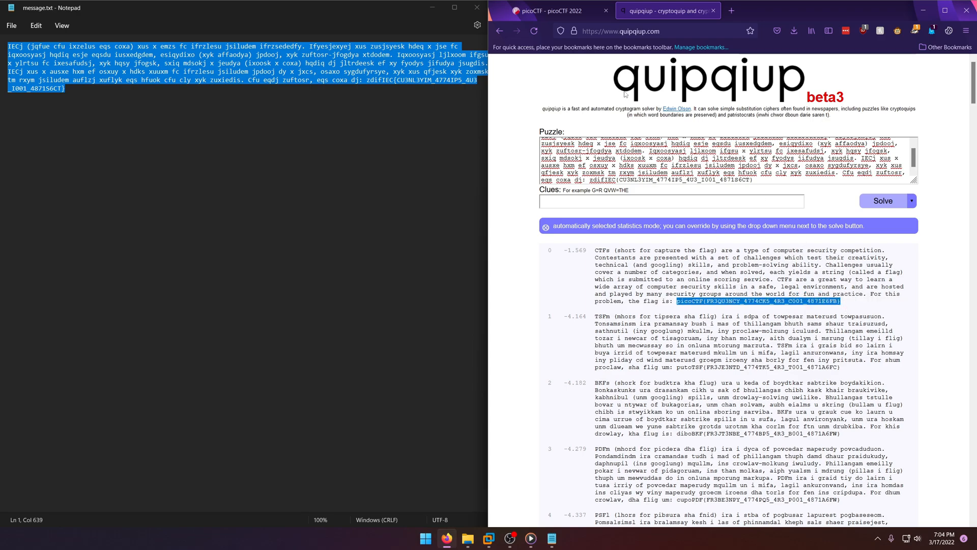
click(552, 11)
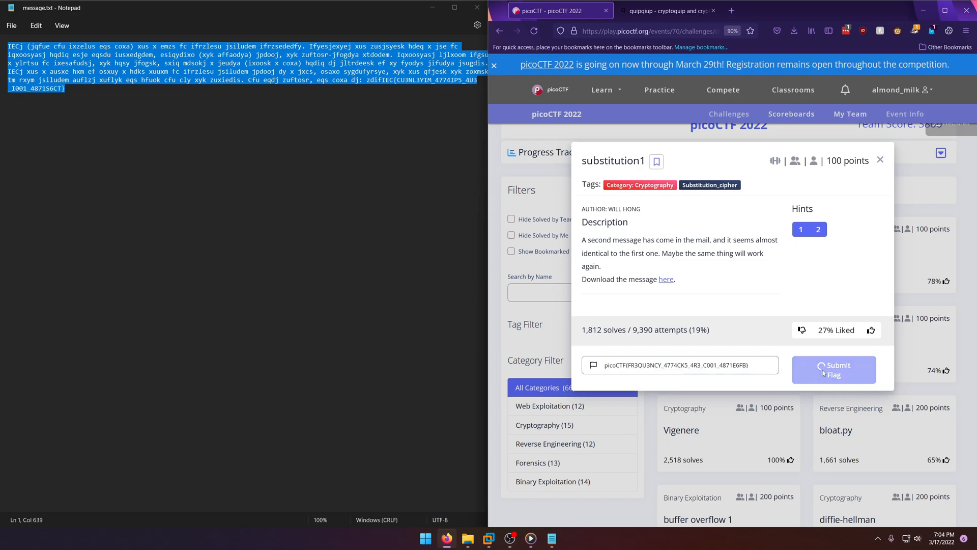
Step: Submit the substitution1 flag and dismiss the 'You earned 100 points' notification
click(833, 369)
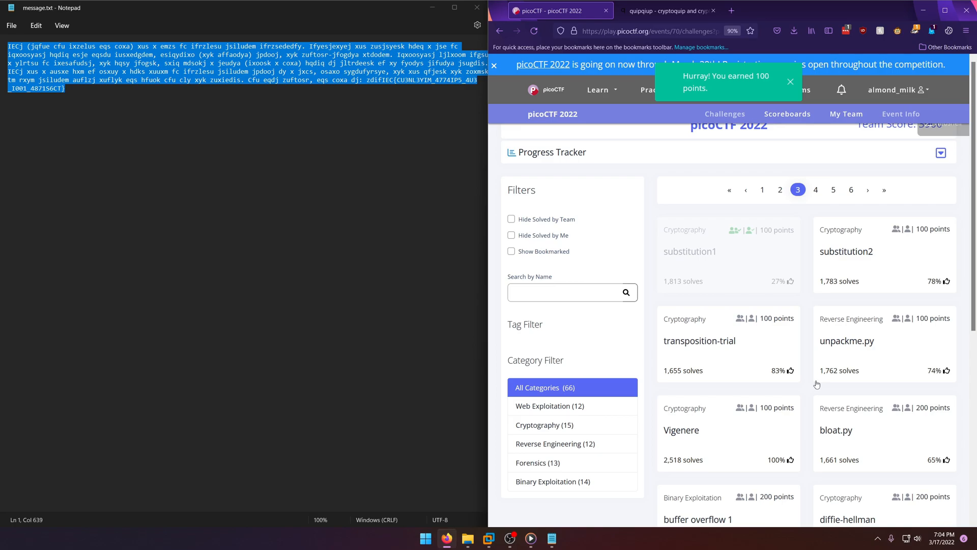
click(791, 81)
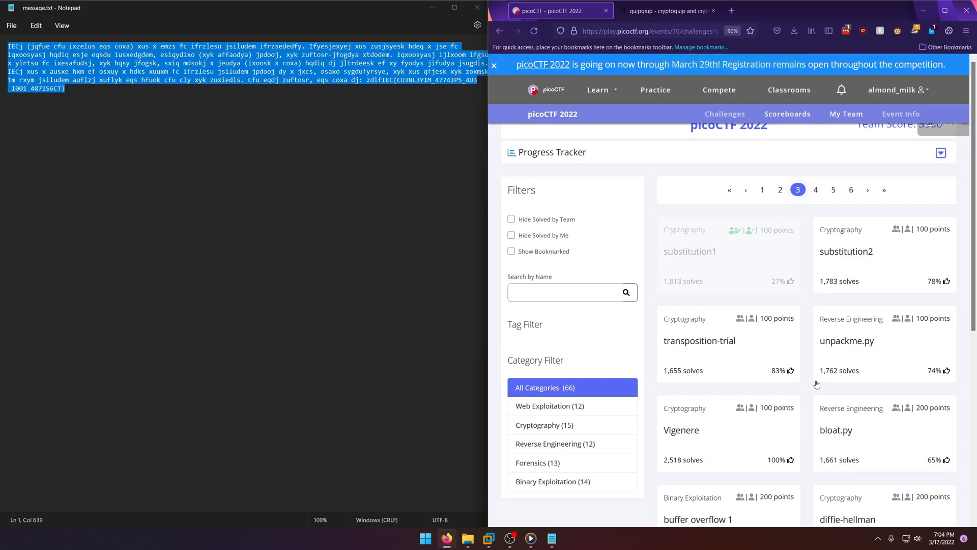